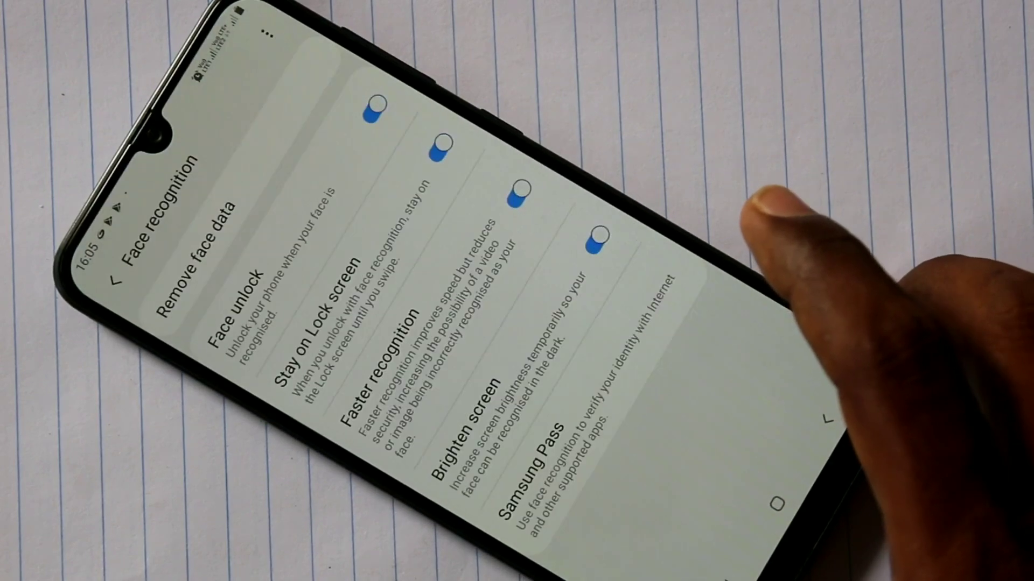
# Request removal of the stored face data, bringing up the confirmation dialog.
pyautogui.click(198, 230)
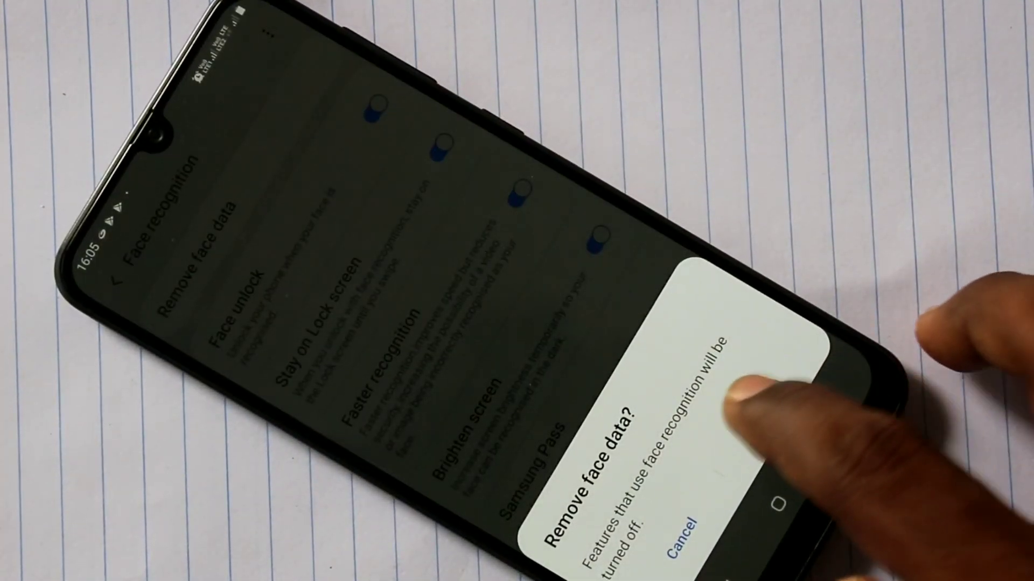